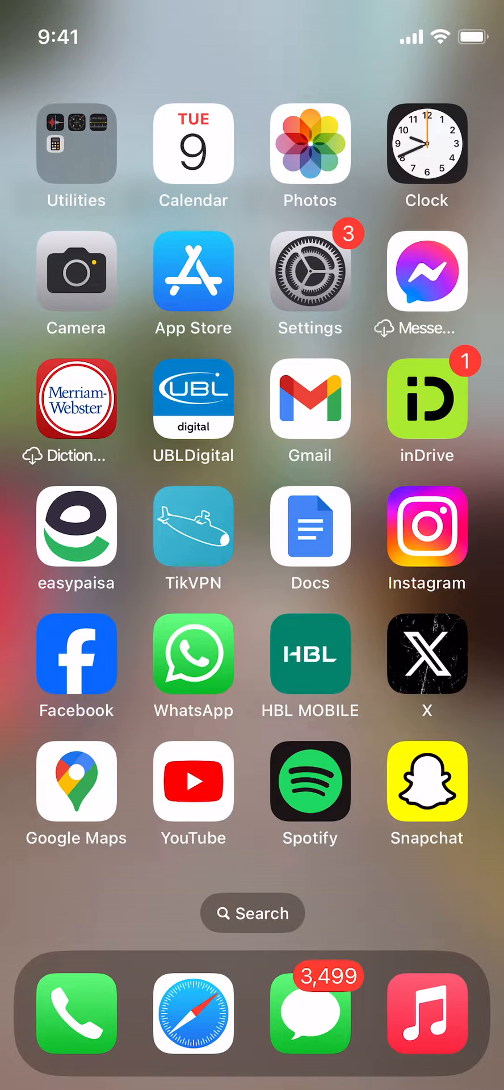
Step: Launch Instagram from the home screen onto the yakkshow profile
click(426, 526)
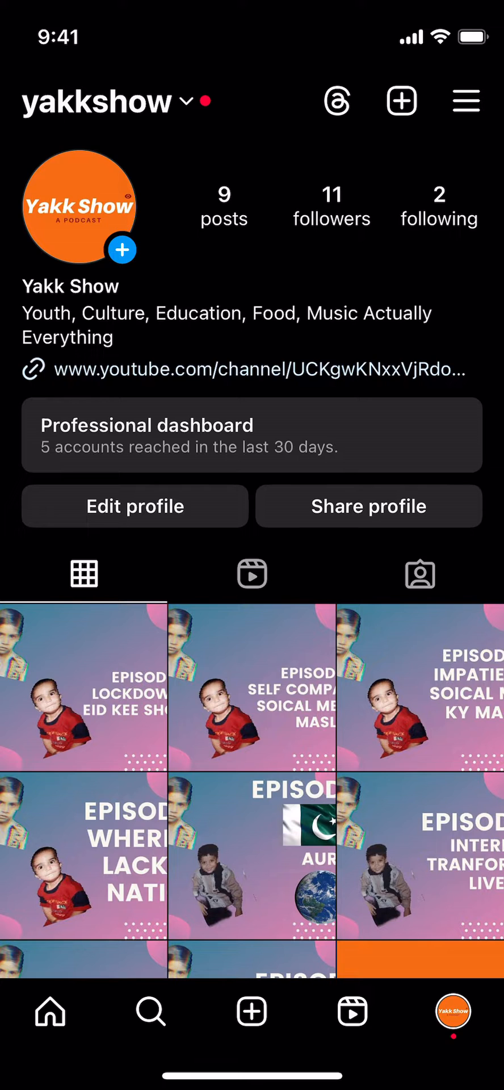
Step: Go to Your activity through the profile's Settings and activity menu
click(465, 101)
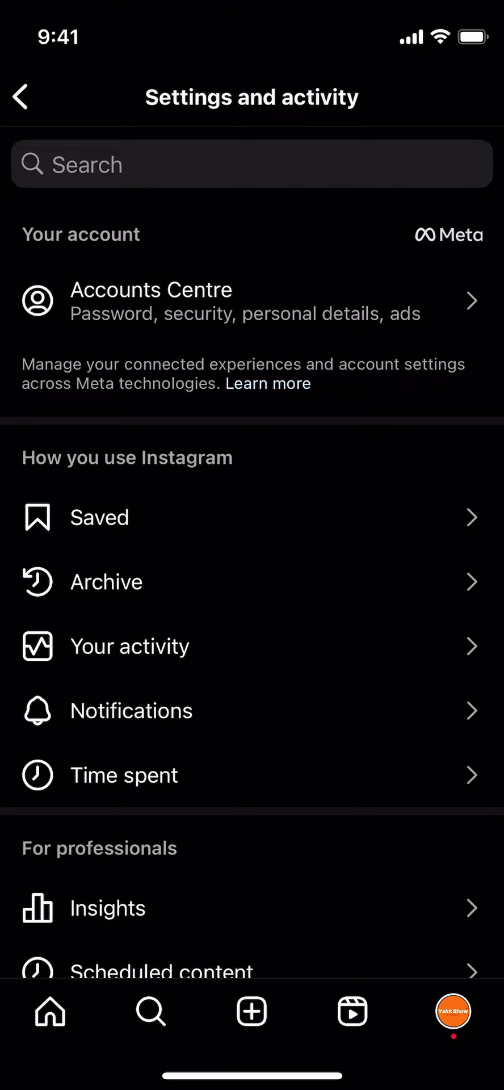
click(130, 646)
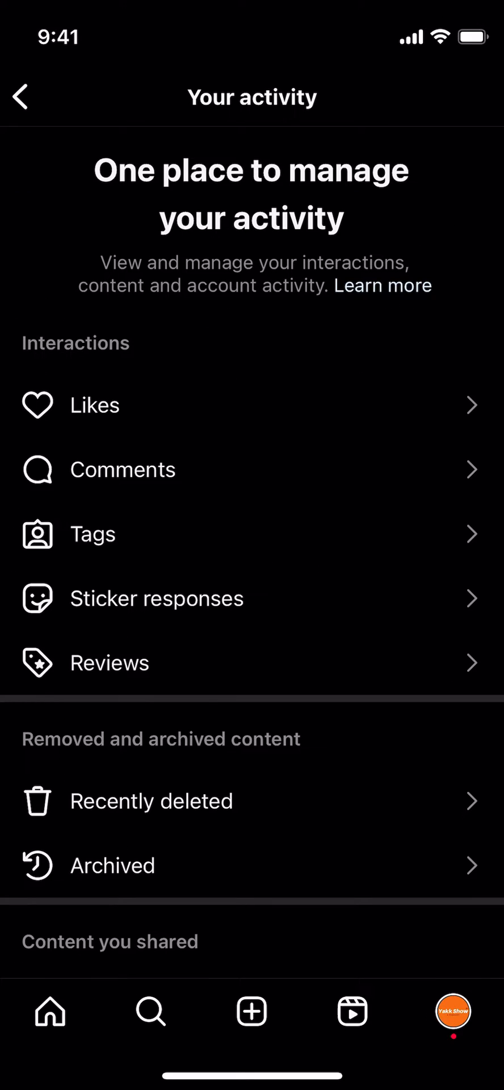
Step: Reach Recent searches from Your activity, showing one saved account
scroll(down, 3)
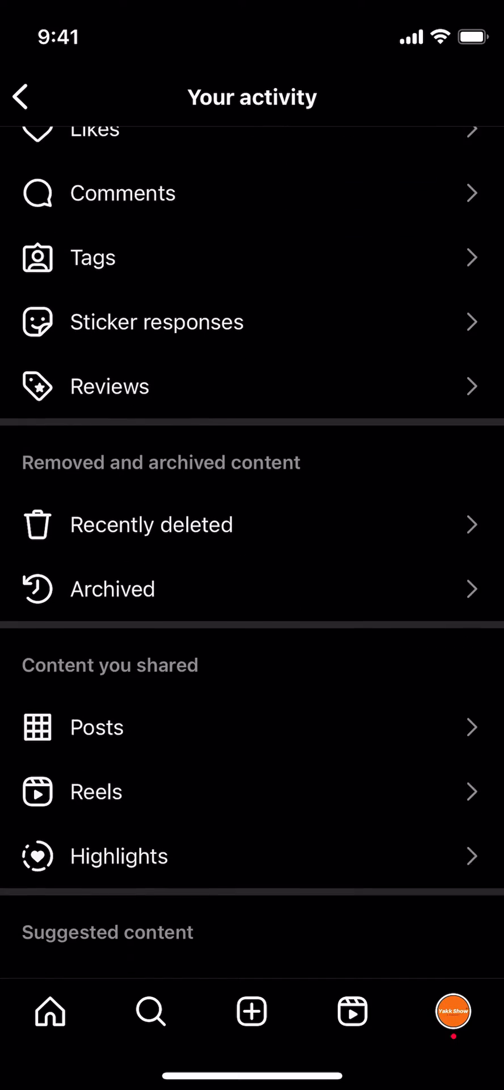
scroll(down, 3)
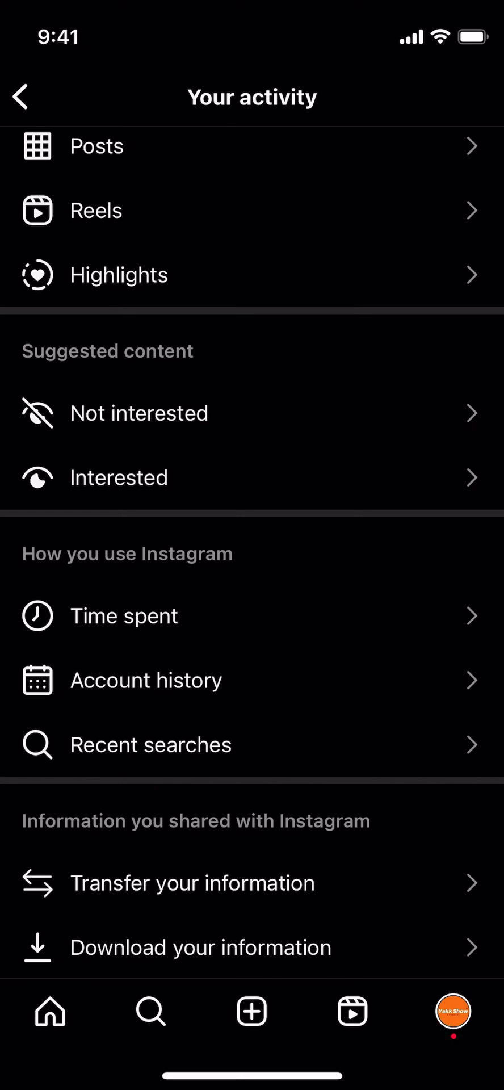
click(150, 743)
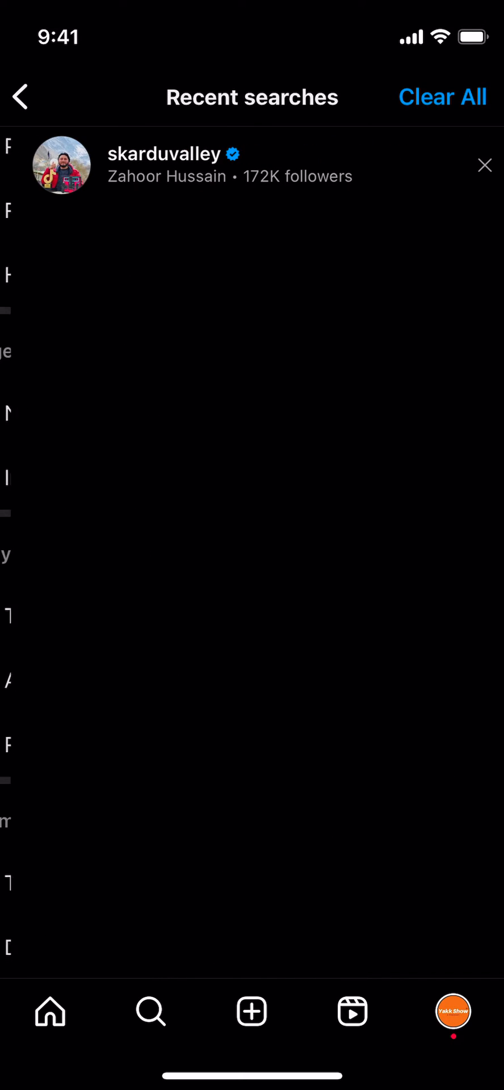
Step: Request Clear All to bring up the Clear search history confirmation
click(441, 96)
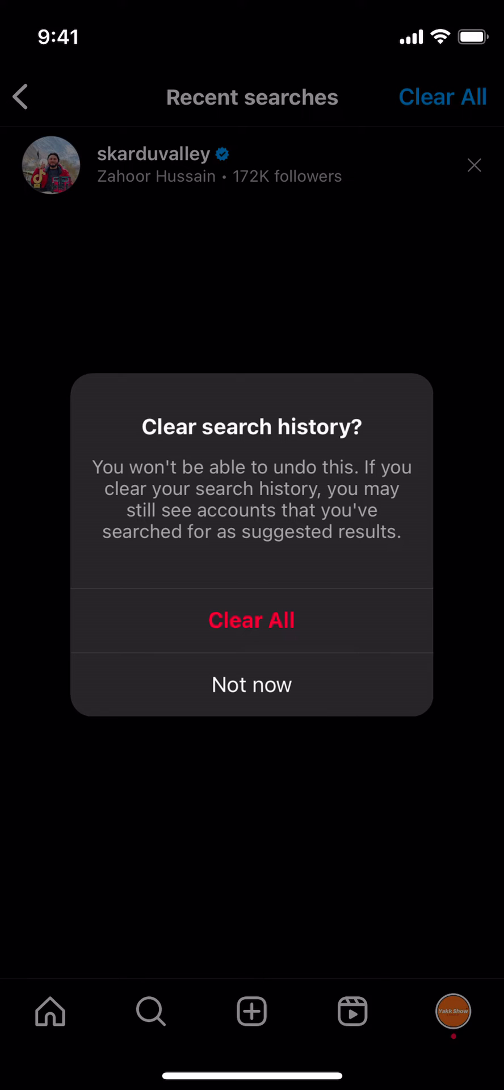